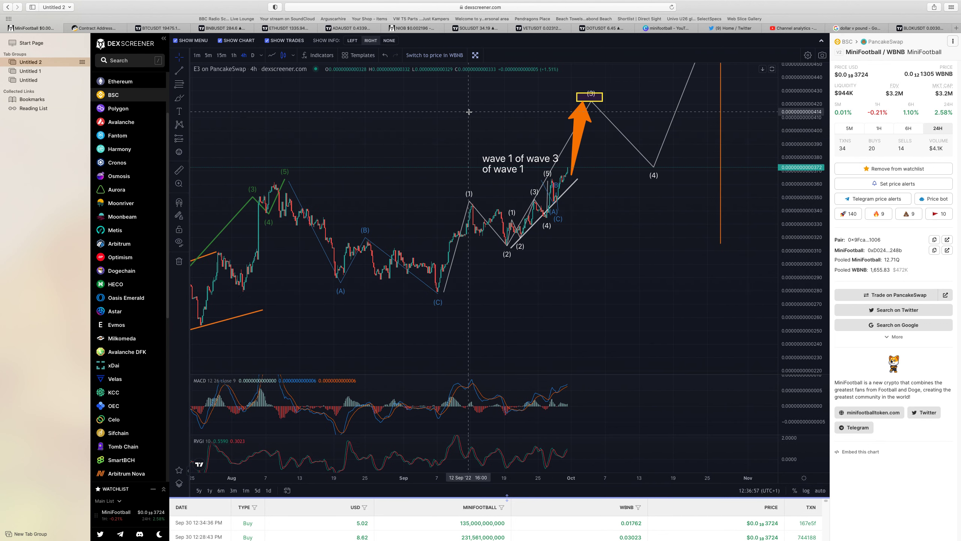
pyautogui.moveTo(512, 249)
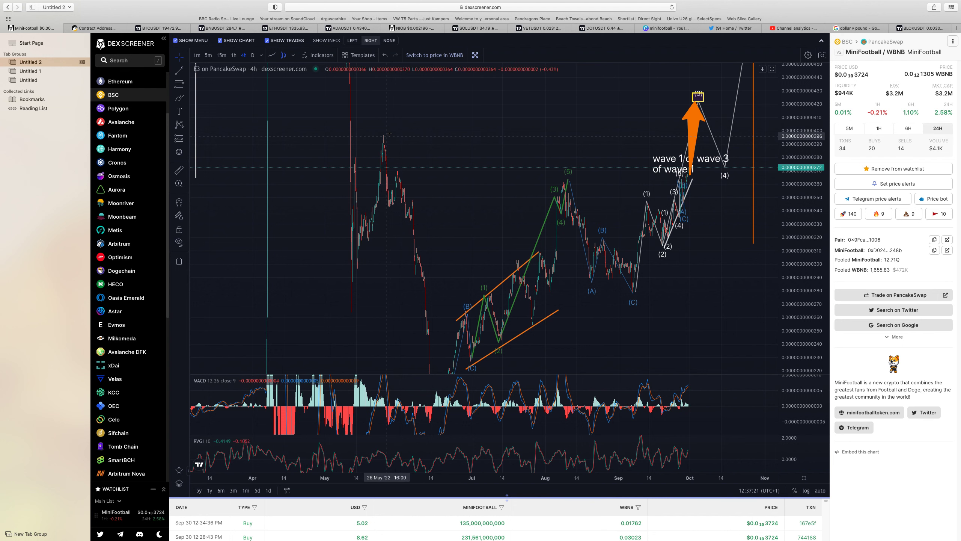
pyautogui.moveTo(386, 132)
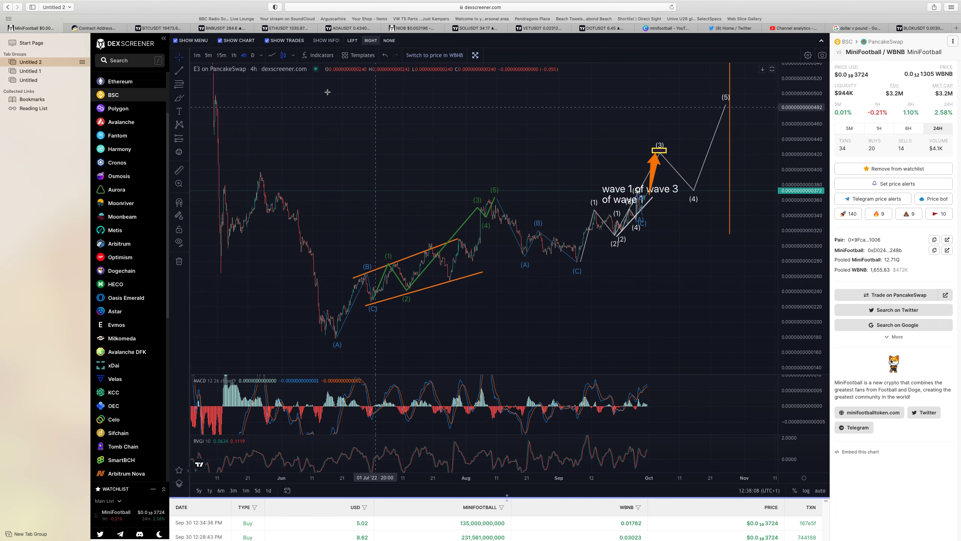
pyautogui.moveTo(311, 349)
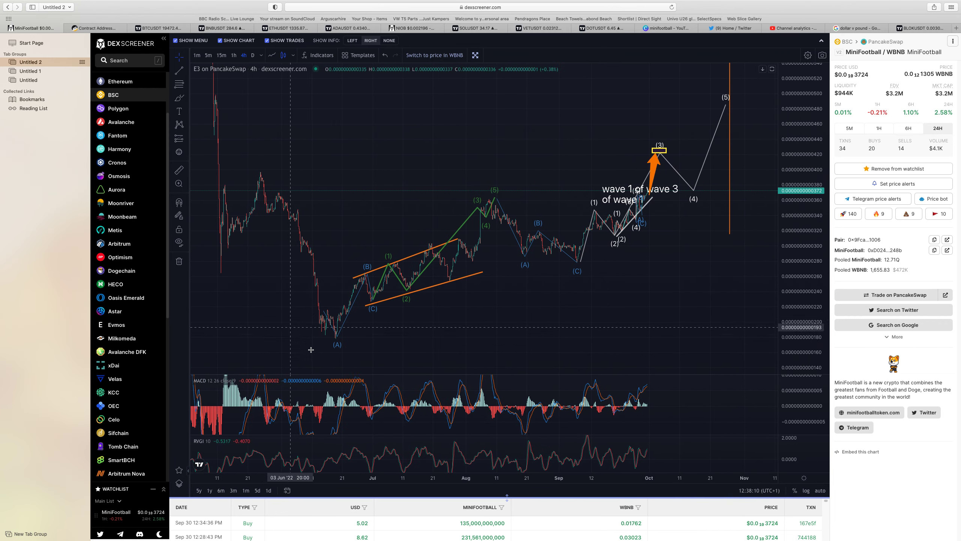
pyautogui.moveTo(380, 312)
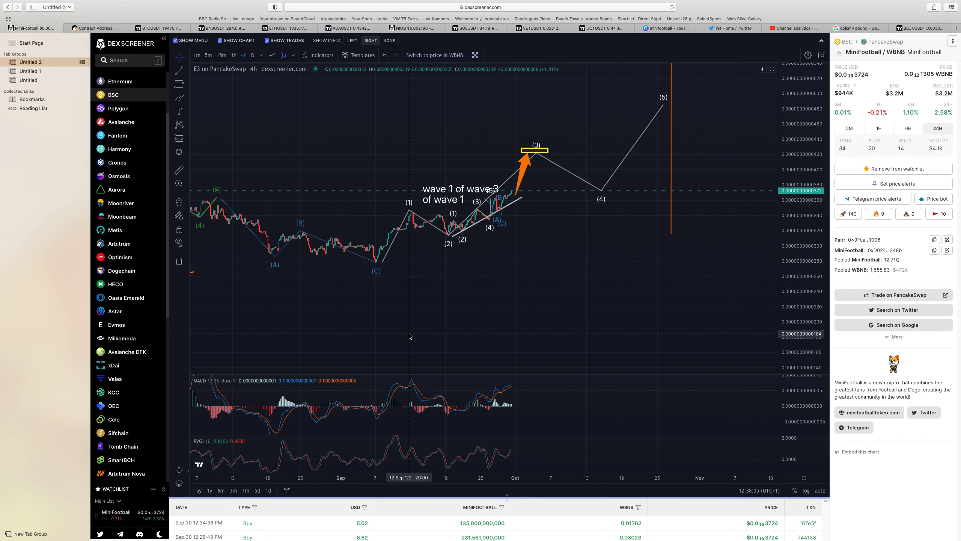
pyautogui.moveTo(448, 329)
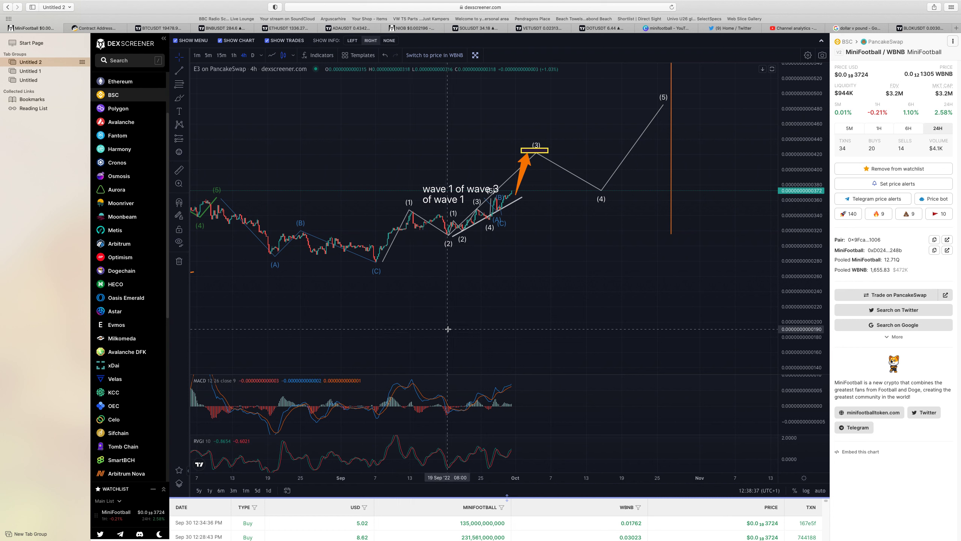
pyautogui.moveTo(448, 329)
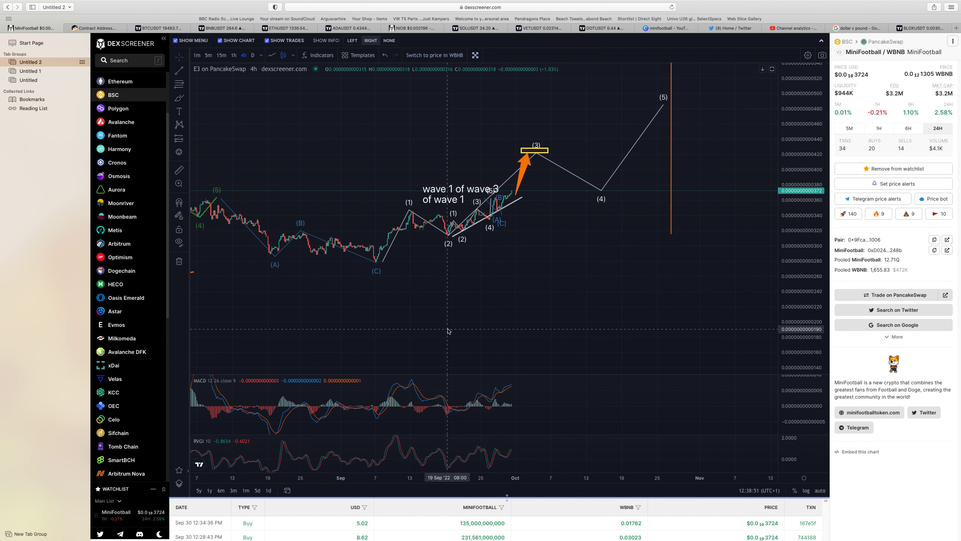
pyautogui.moveTo(592, 403)
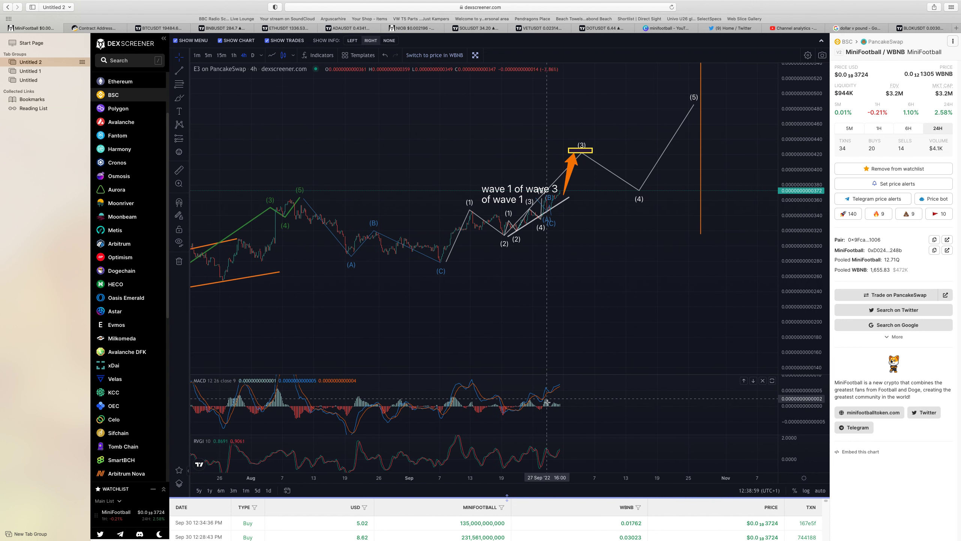
pyautogui.moveTo(593, 376)
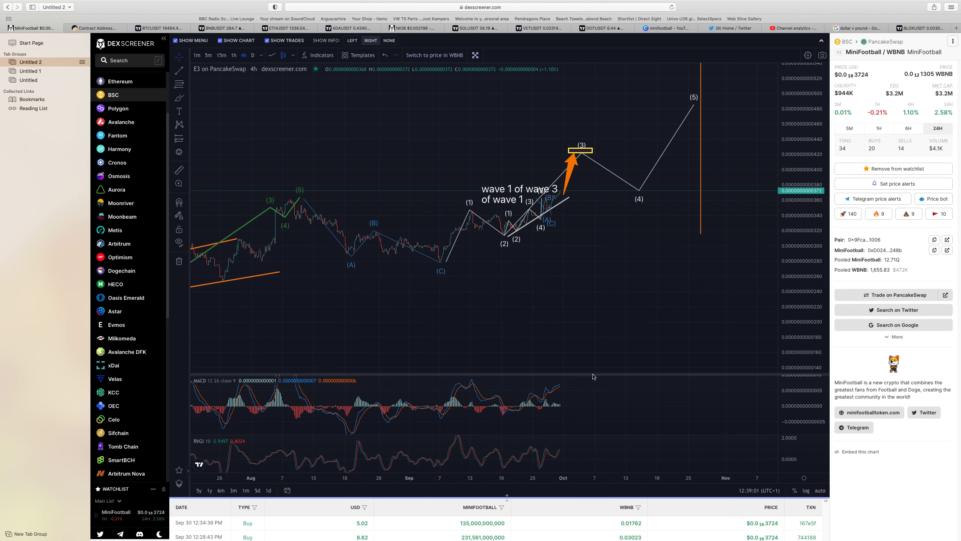